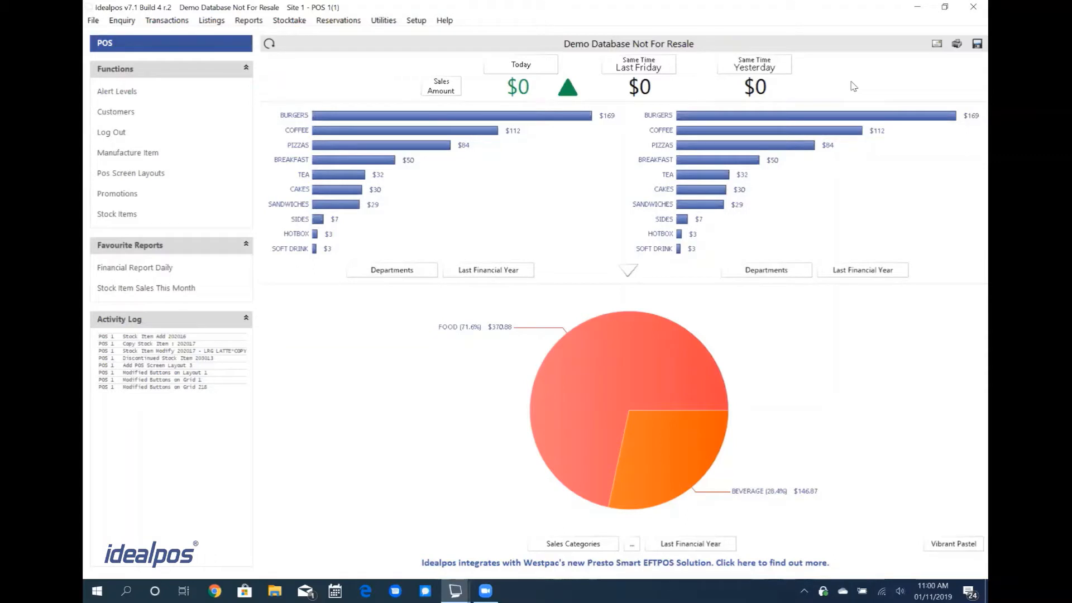
{"action": "mouse_move", "coordinate": [842, 84]}
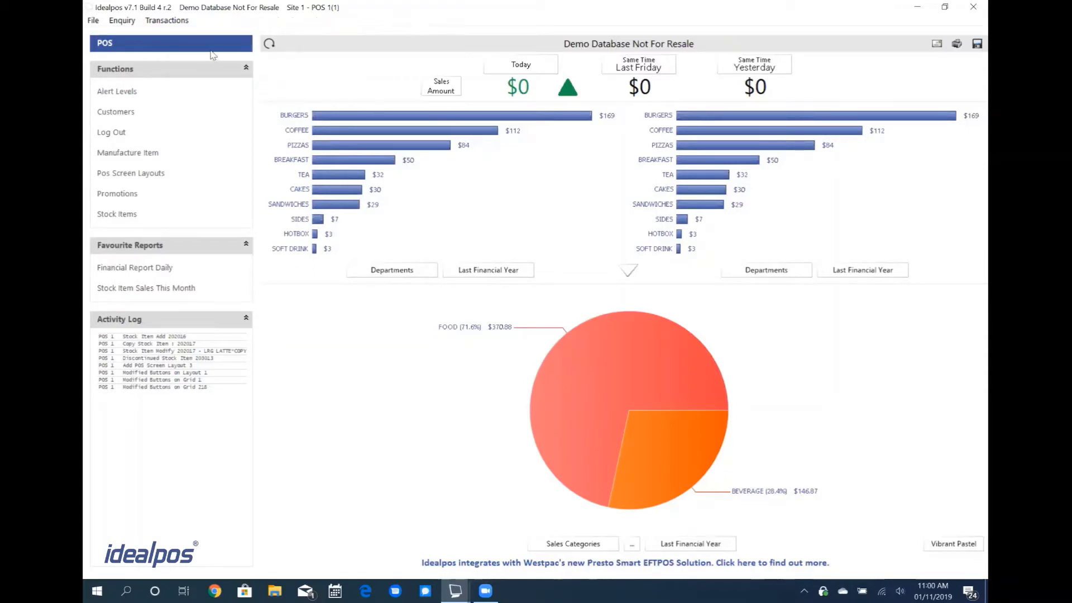
Step: Ring up an Eye Fillet from the Restaurant menu, cooked medium, for $28.00
{"action": "left_click", "coordinate": [104, 43]}
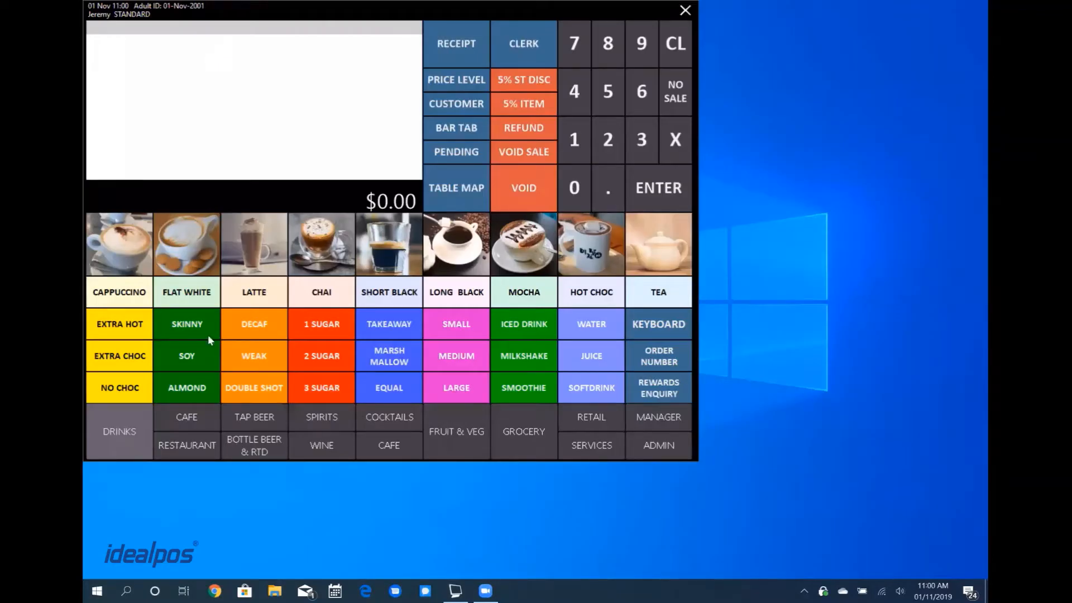
{"action": "mouse_move", "coordinate": [199, 444]}
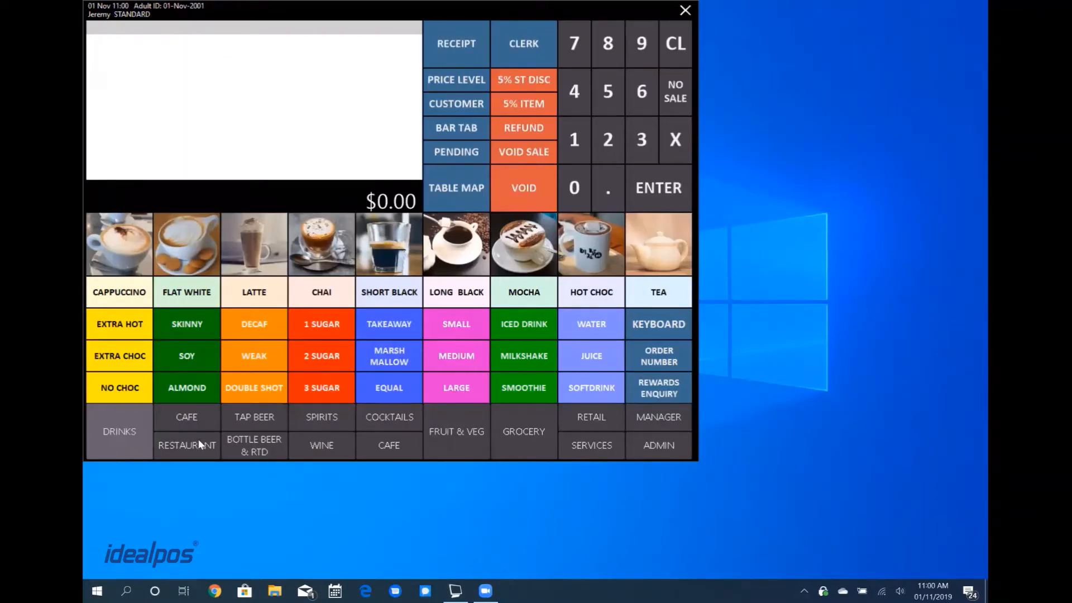
{"action": "left_click", "coordinate": [186, 445]}
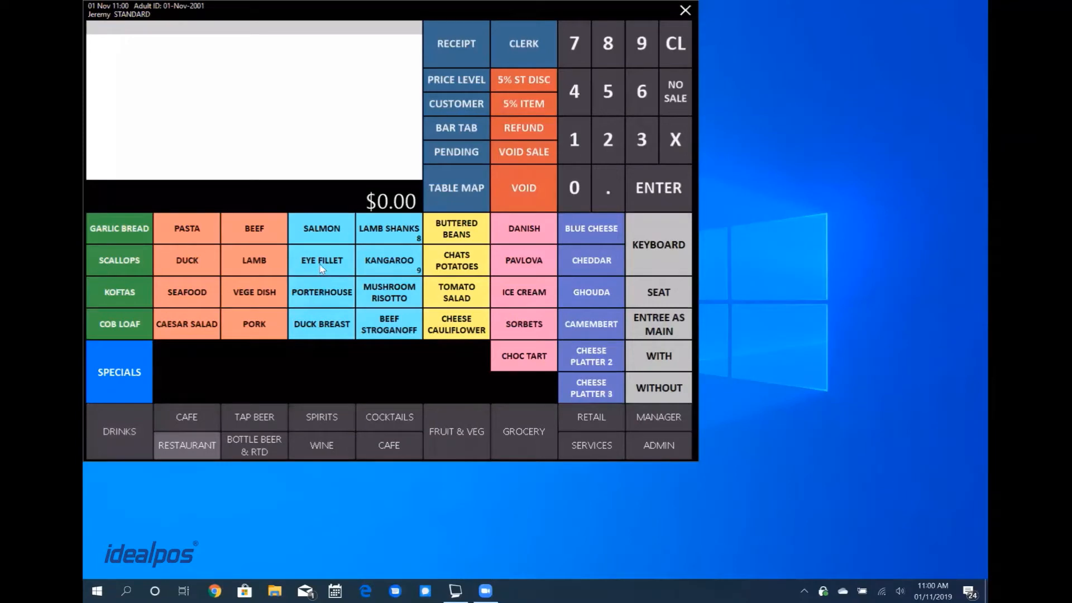
{"action": "left_click", "coordinate": [321, 260]}
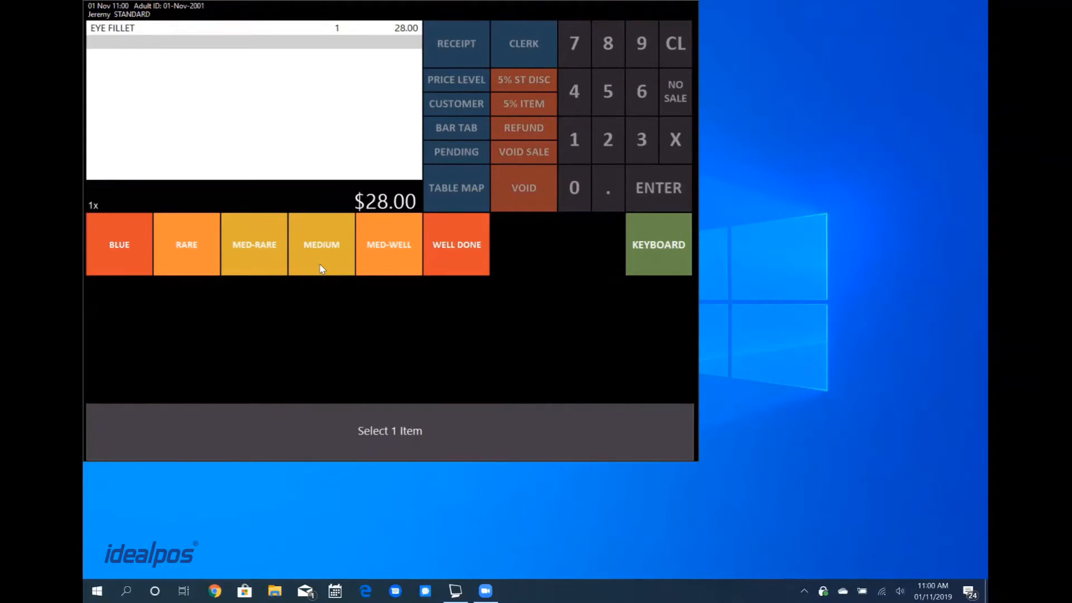
{"action": "left_click", "coordinate": [322, 244]}
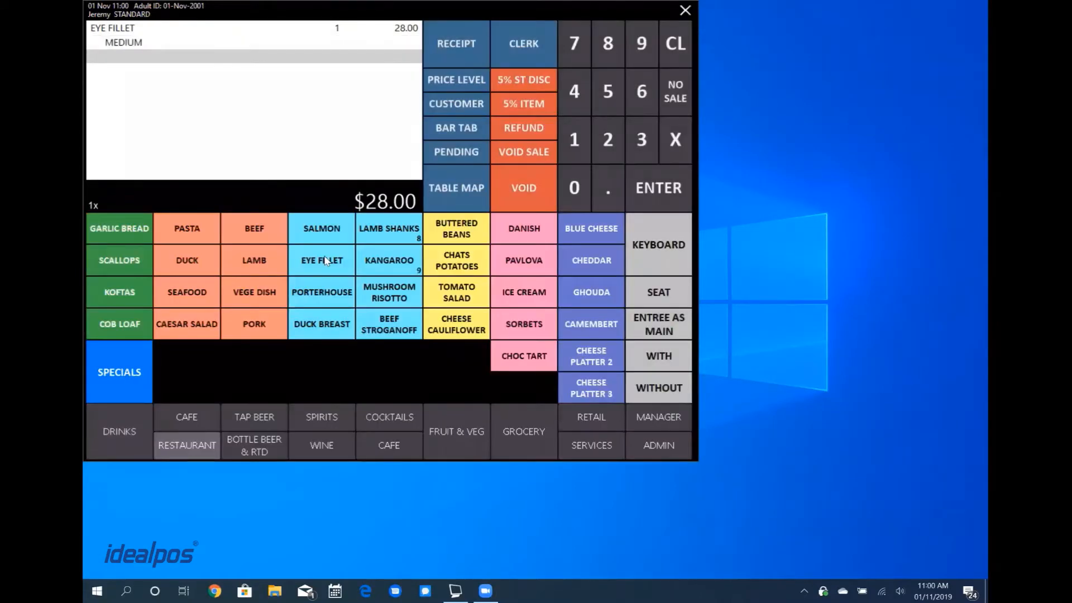
{"action": "mouse_move", "coordinate": [388, 322]}
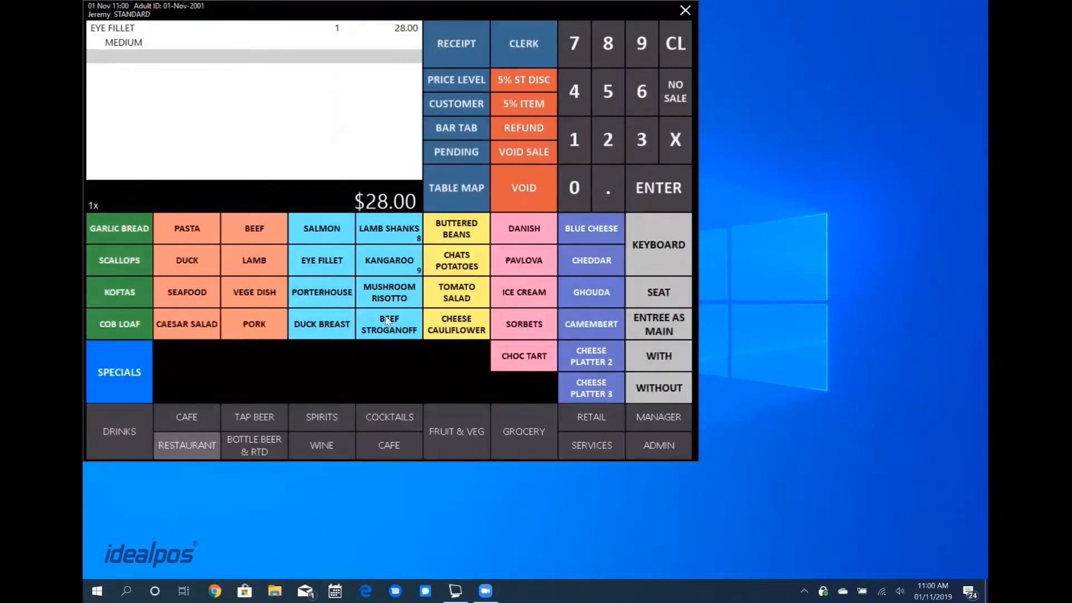
Step: Browse the Retail Electrical grid, then void the entire Eye Fillet sale
{"action": "left_click", "coordinate": [591, 417]}
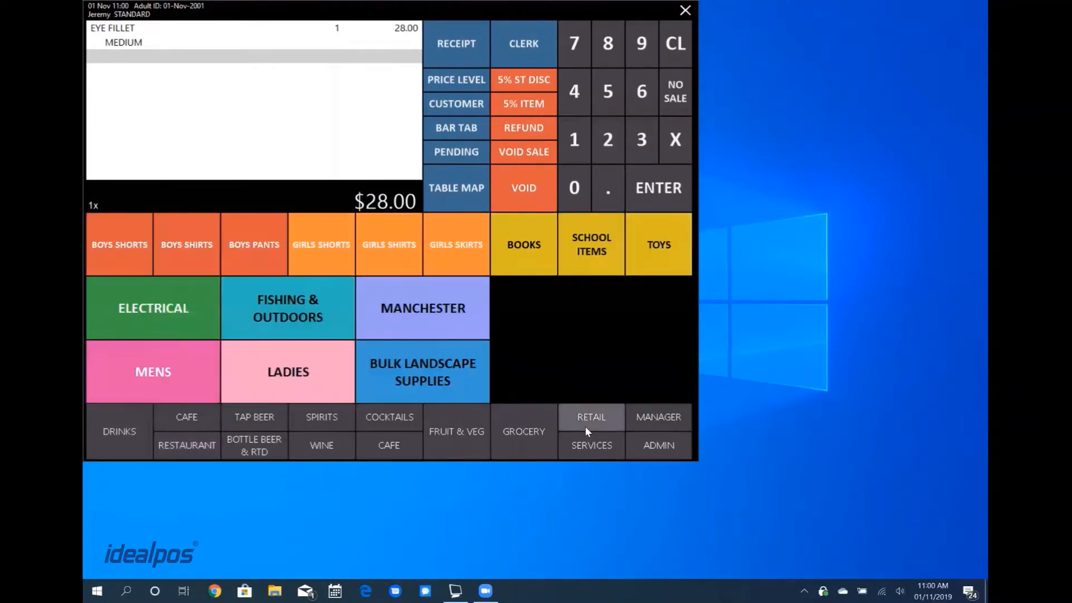
{"action": "mouse_move", "coordinate": [265, 434]}
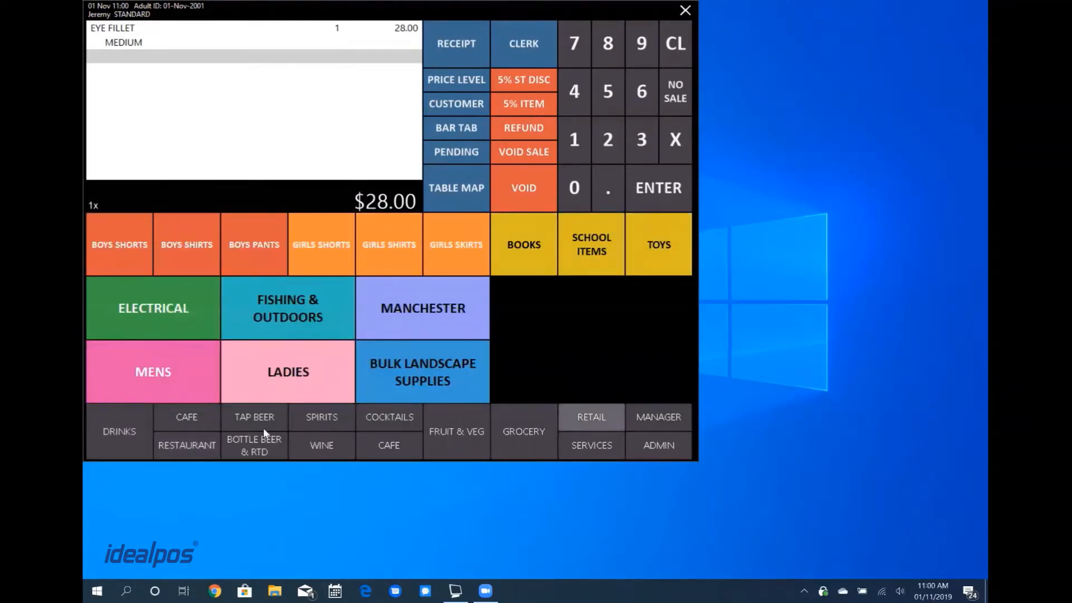
{"action": "mouse_move", "coordinate": [258, 334]}
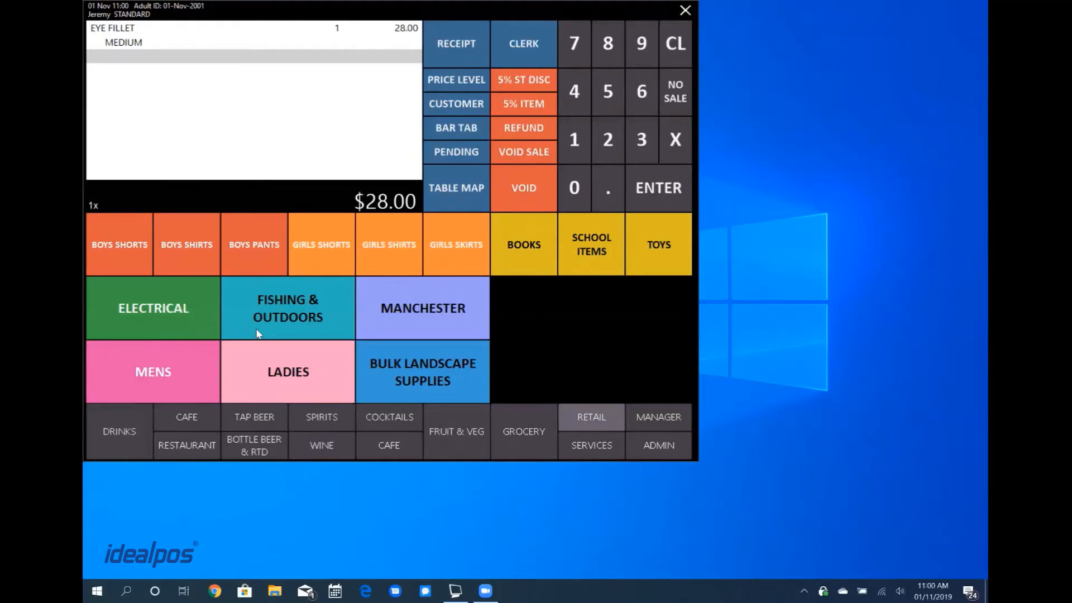
{"action": "mouse_move", "coordinate": [188, 316]}
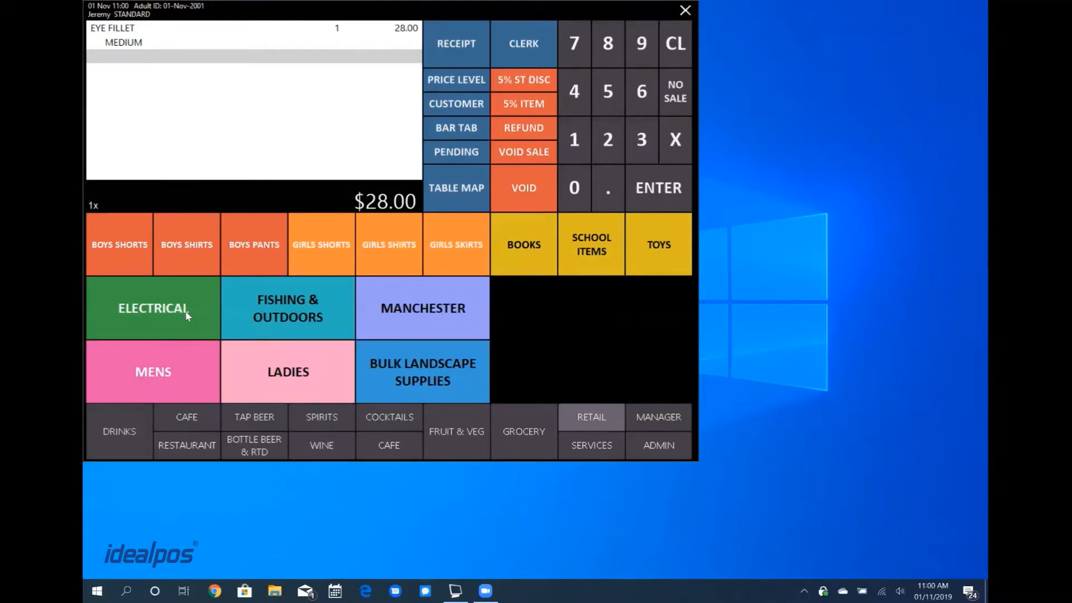
{"action": "left_click", "coordinate": [152, 307]}
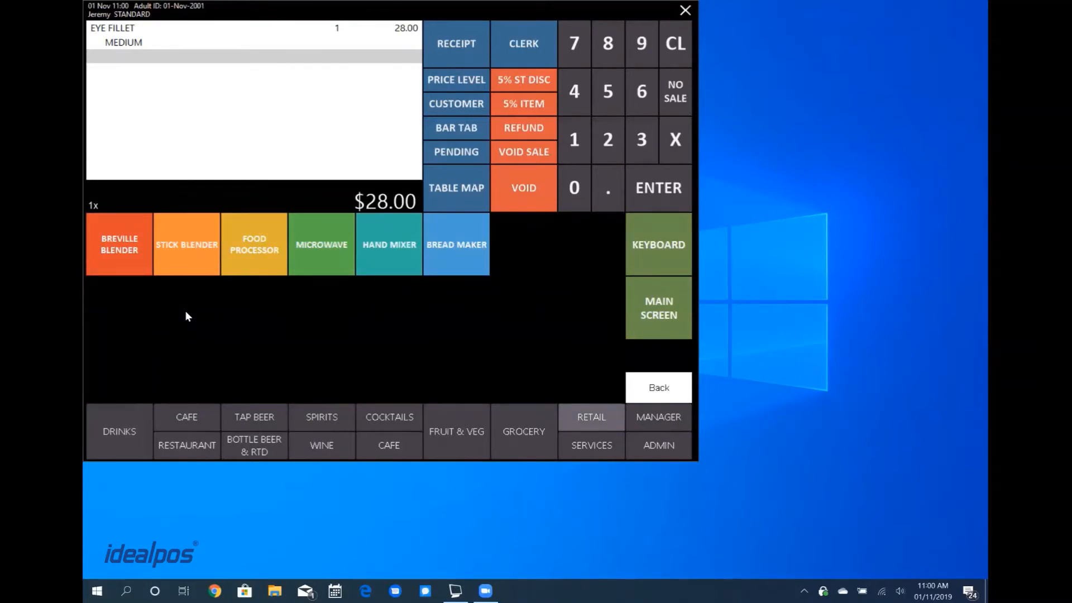
{"action": "mouse_move", "coordinate": [658, 30]}
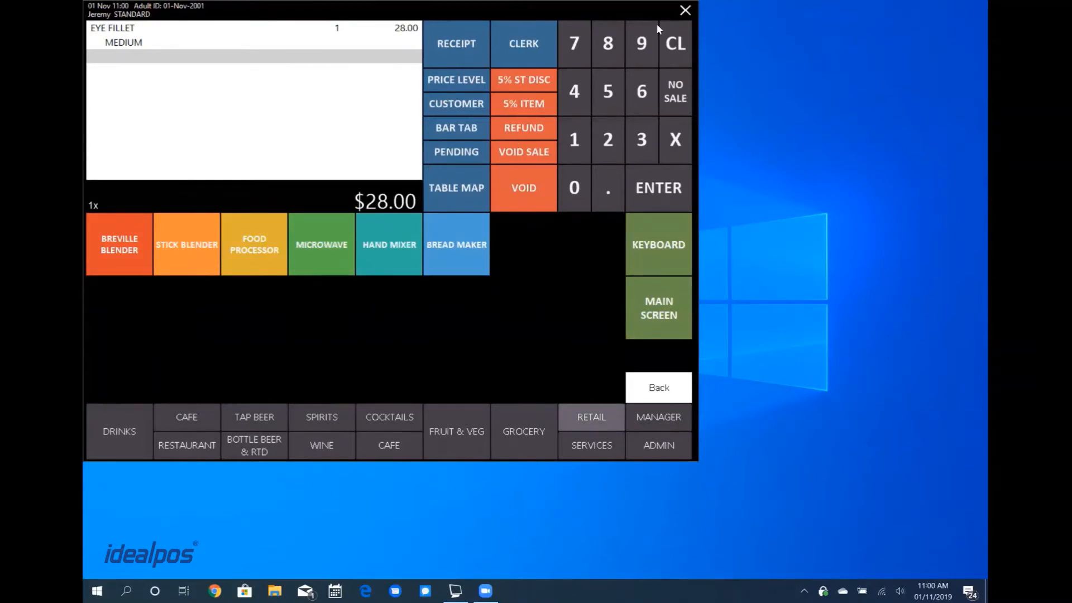
{"action": "mouse_move", "coordinate": [384, 80]}
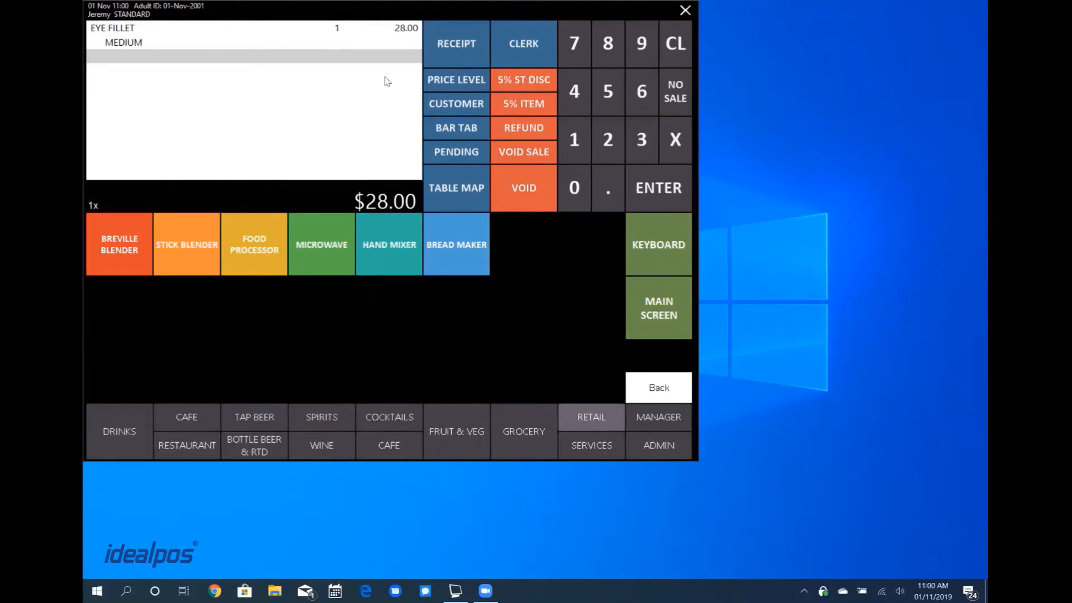
{"action": "left_click", "coordinate": [186, 417]}
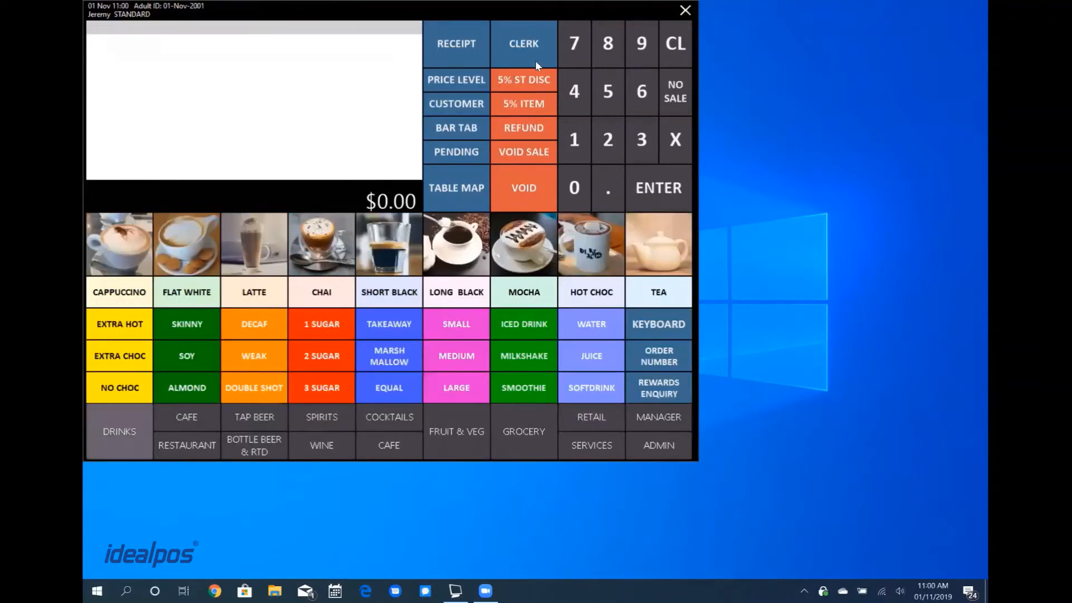
{"action": "mouse_move", "coordinate": [475, 19]}
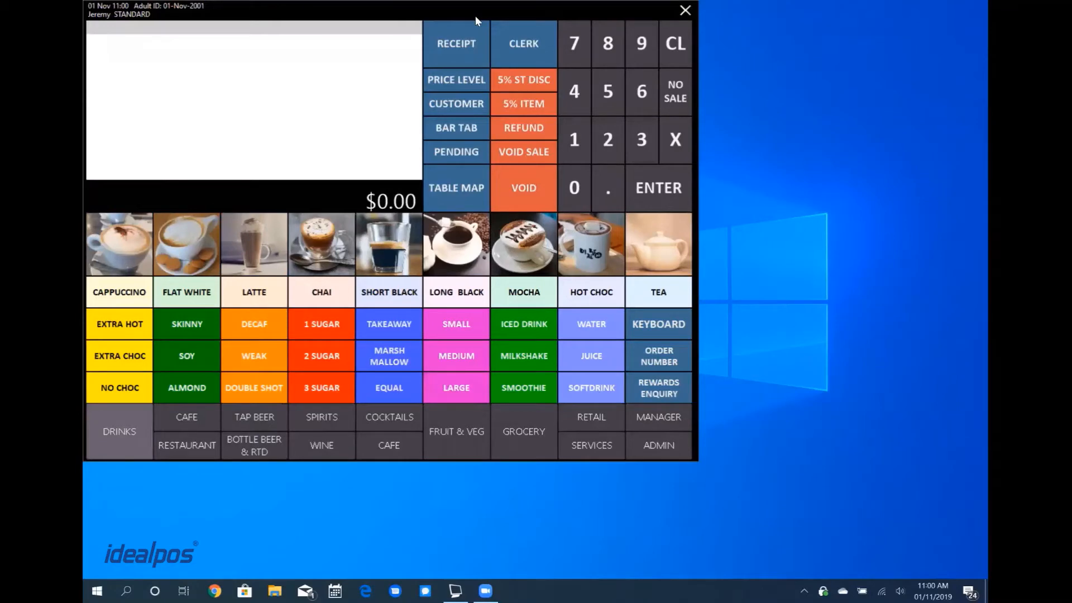
Step: Close the POS screen, choosing Close Current Sale
{"action": "left_click", "coordinate": [685, 10]}
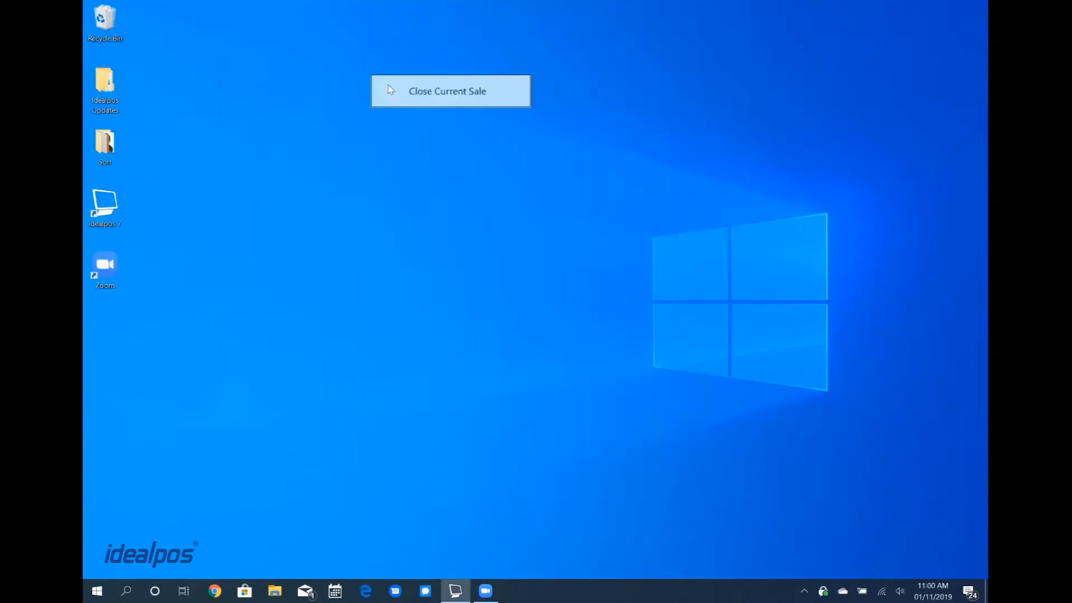
{"action": "left_click", "coordinate": [448, 91]}
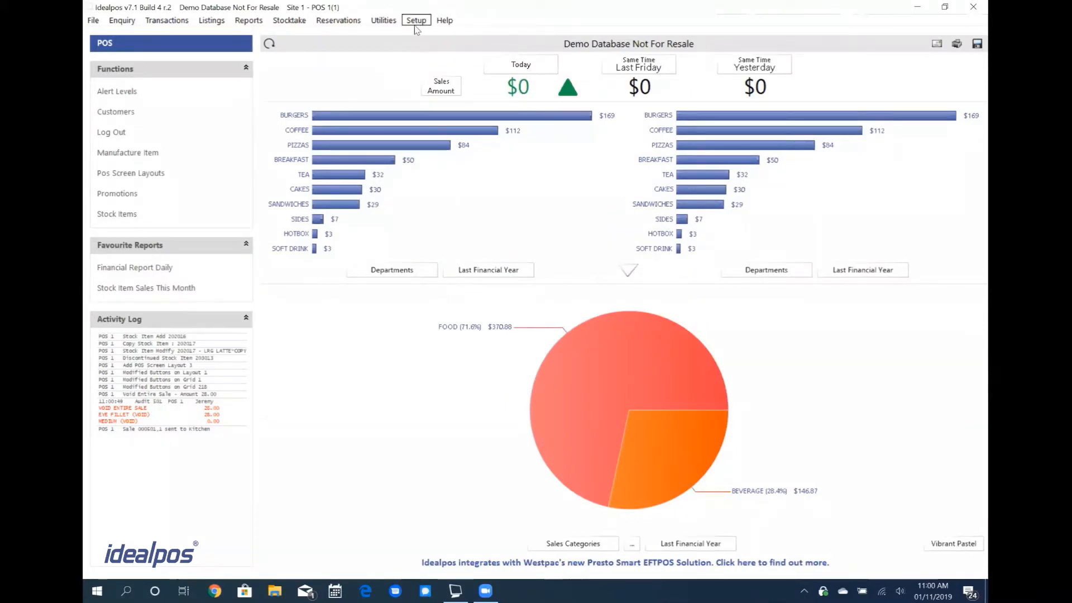
{"action": "left_click", "coordinate": [416, 20]}
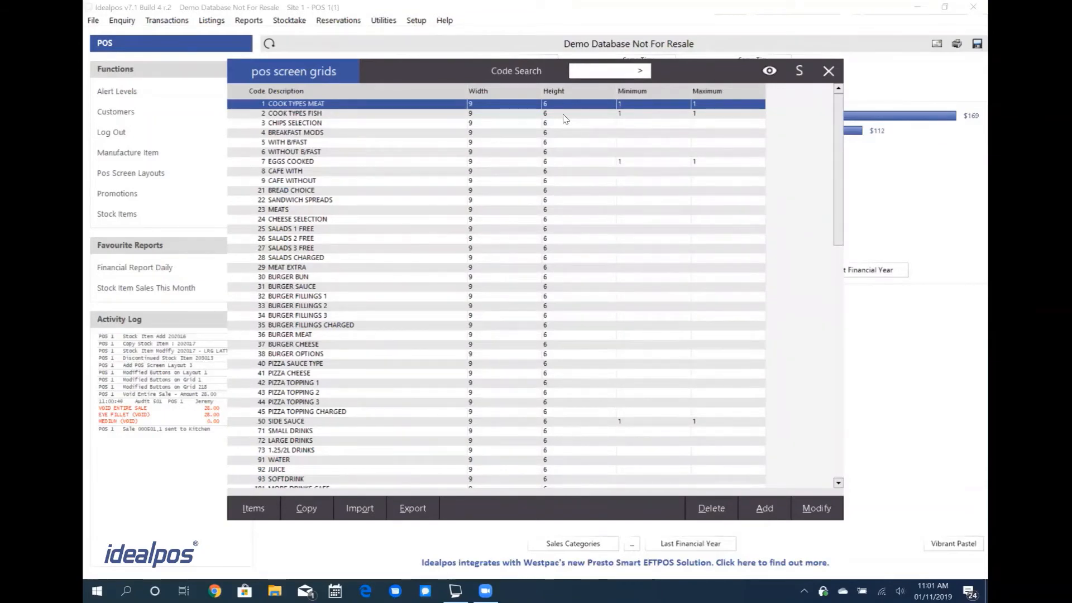
{"action": "mouse_move", "coordinate": [674, 374]}
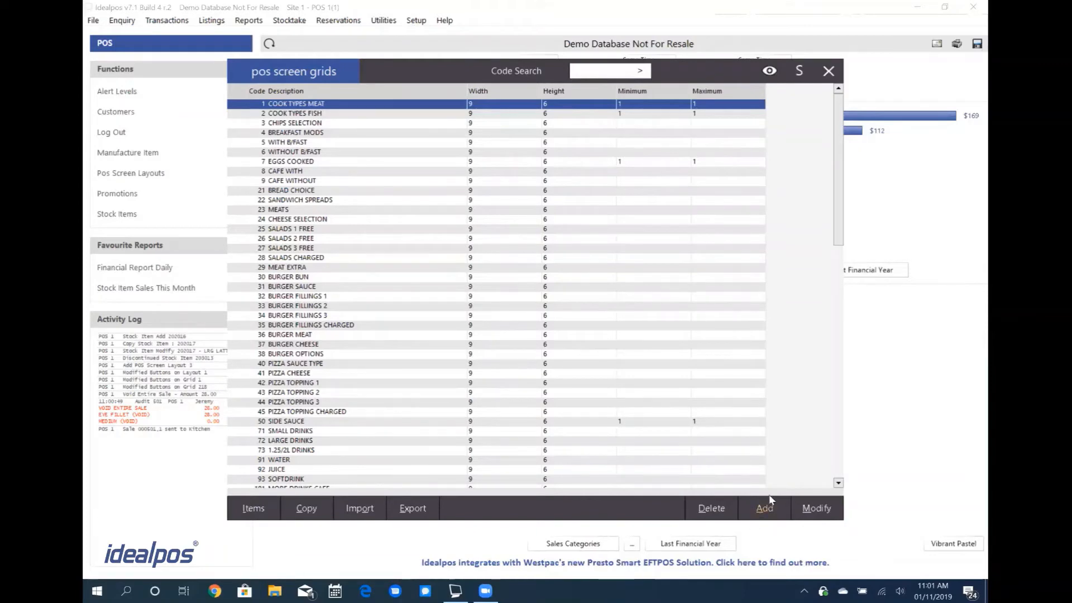
{"action": "mouse_move", "coordinate": [711, 508]}
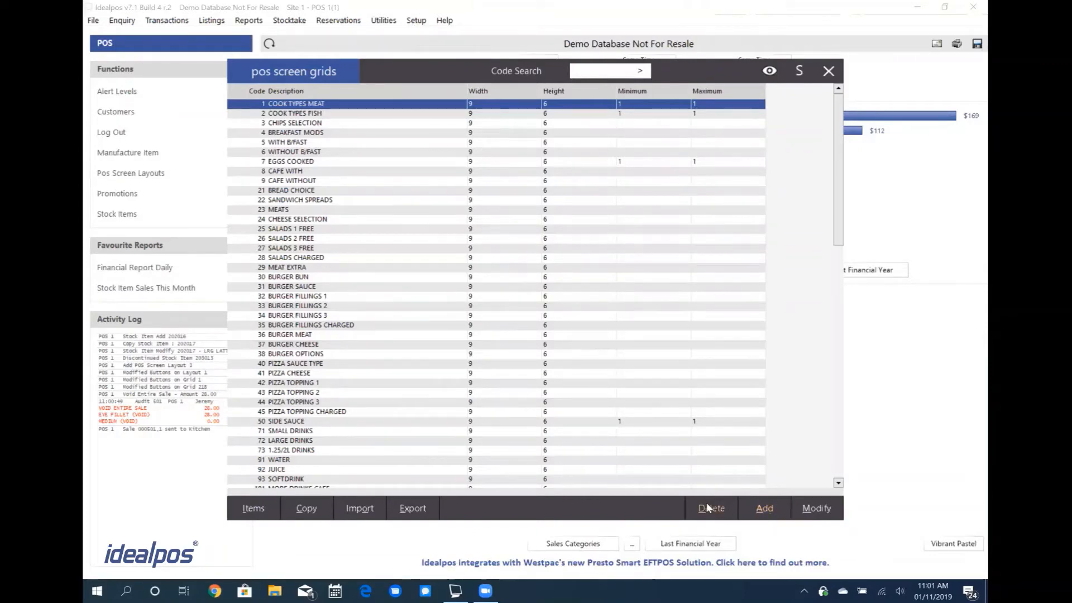
{"action": "mouse_move", "coordinate": [315, 184]}
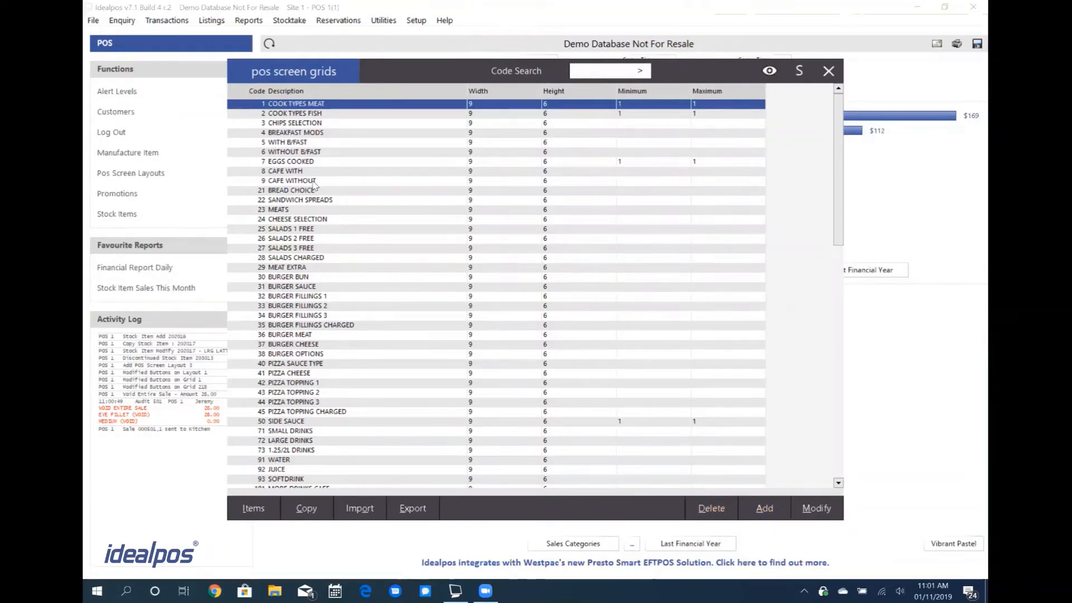
{"action": "mouse_move", "coordinate": [325, 161]}
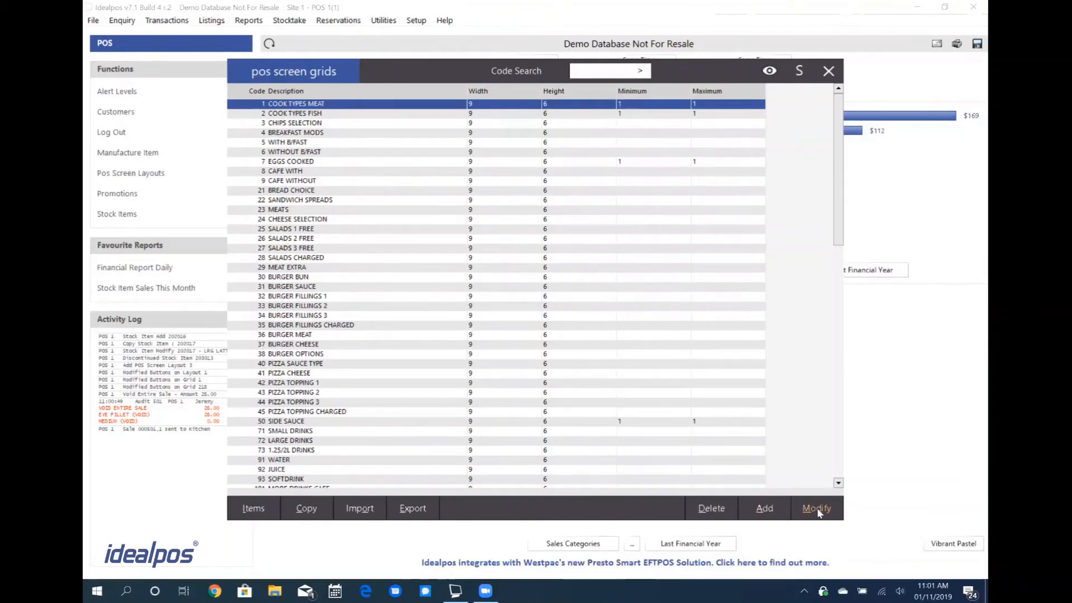
{"action": "left_click", "coordinate": [817, 508]}
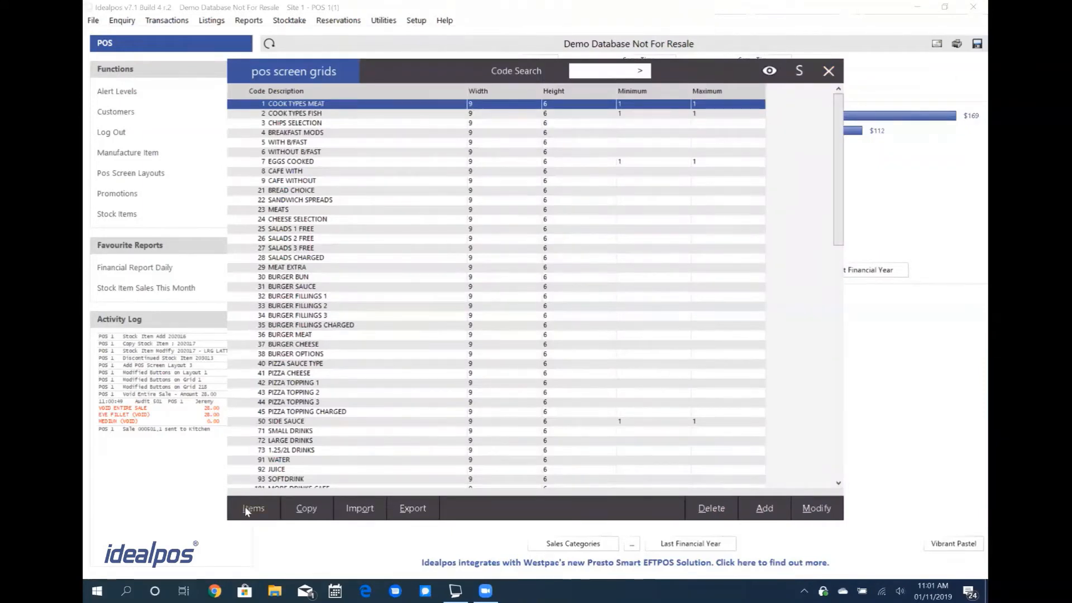
Step: Open the Cook Types Meat grid's button editor with its Blue to Well Done buttons
{"action": "left_click", "coordinate": [254, 508]}
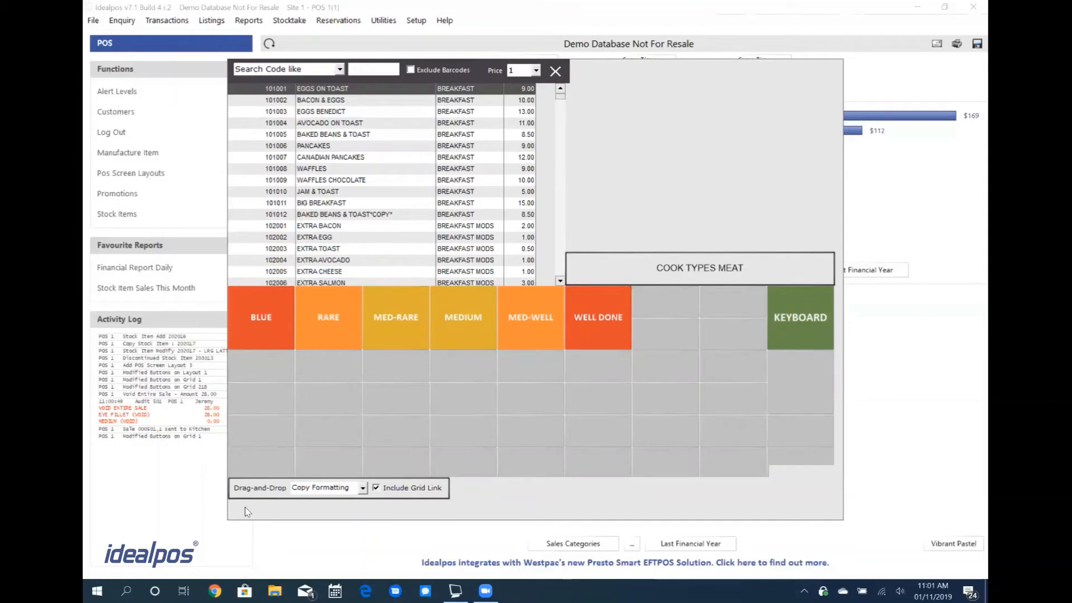
{"action": "mouse_move", "coordinate": [340, 319]}
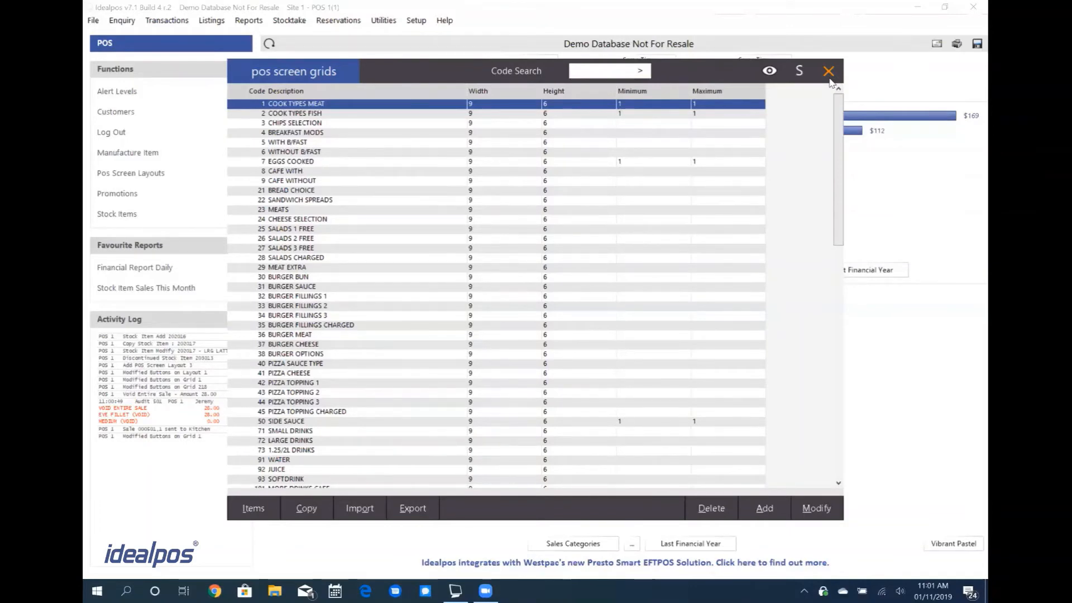
Step: Close POS Screen Grids and open Buttons for POS Screen Layout 1 under Setup
{"action": "left_click", "coordinate": [828, 70]}
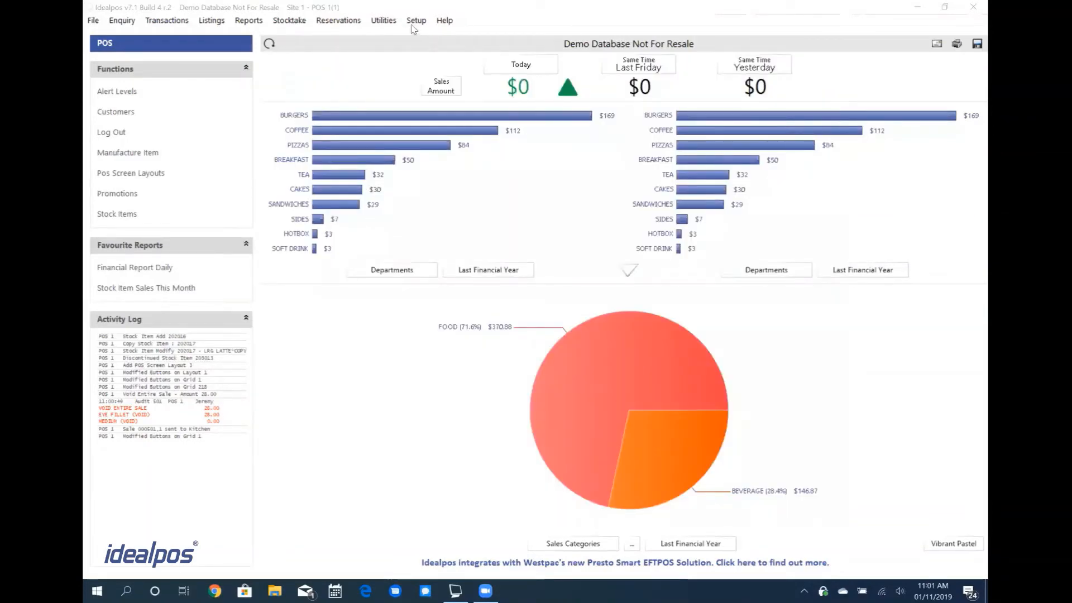
{"action": "left_click", "coordinate": [416, 20]}
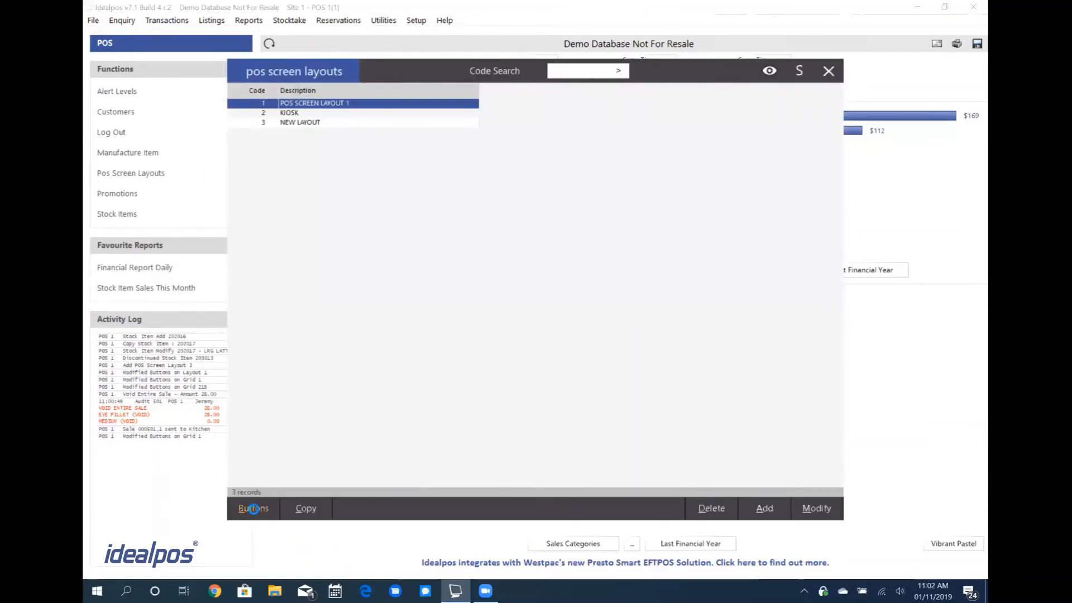
{"action": "left_click", "coordinate": [252, 509]}
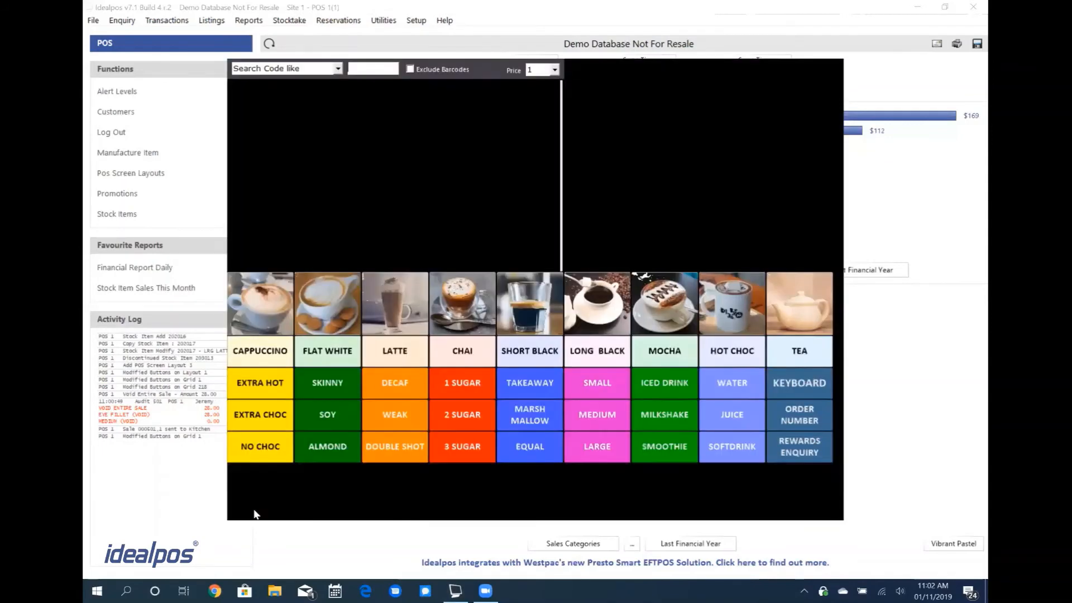
Step: Set the Restaurant grid's Eye Fillet button's POS Screen Grid to COOK TYPES MEAT
{"action": "left_click", "coordinate": [130, 173]}
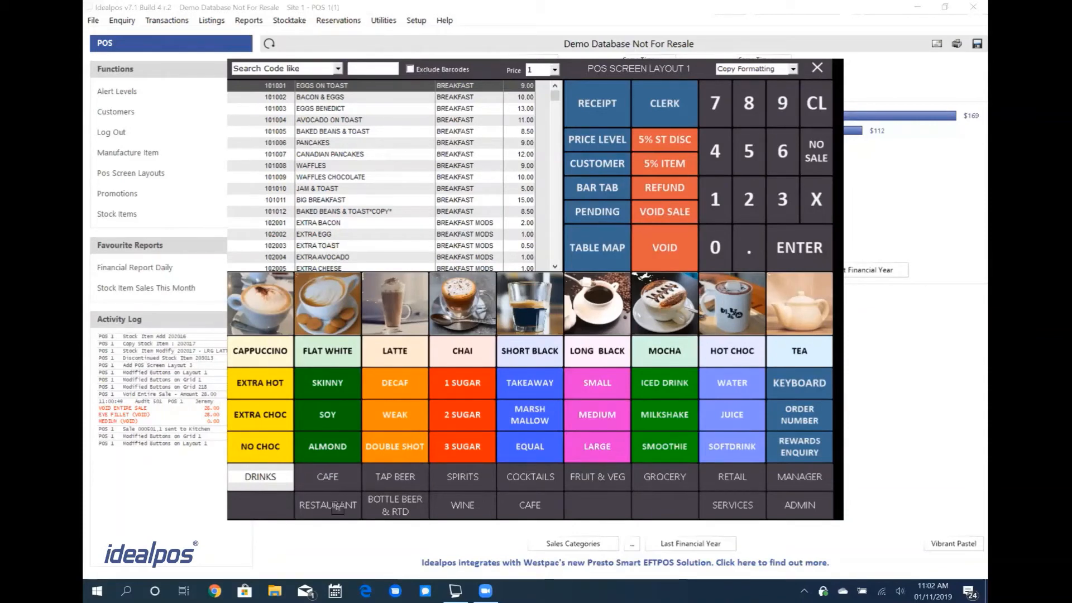
{"action": "left_click", "coordinate": [327, 504]}
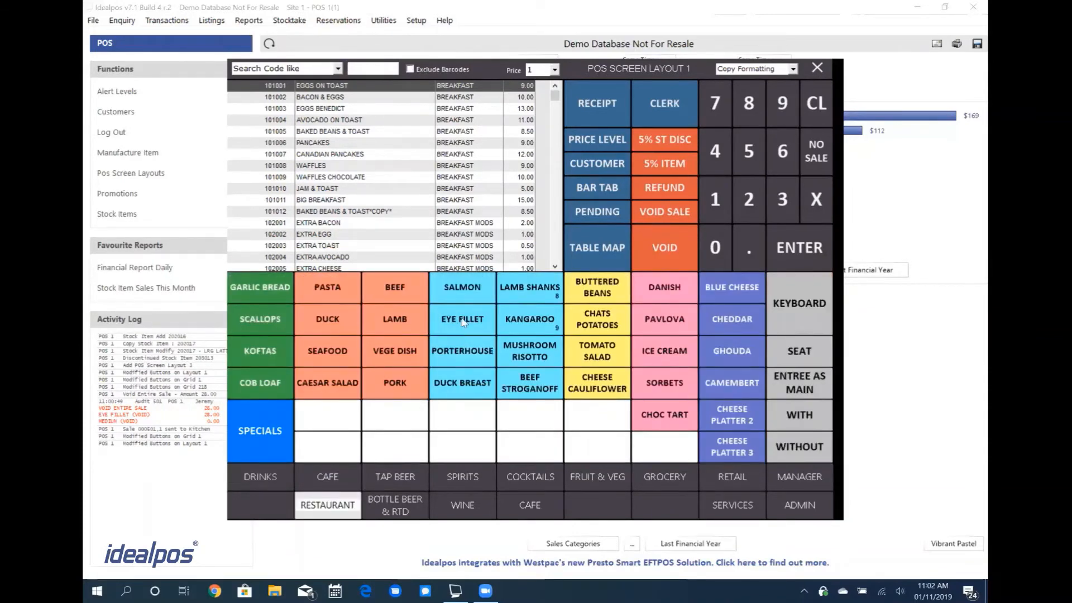
{"action": "double_click", "coordinate": [462, 320]}
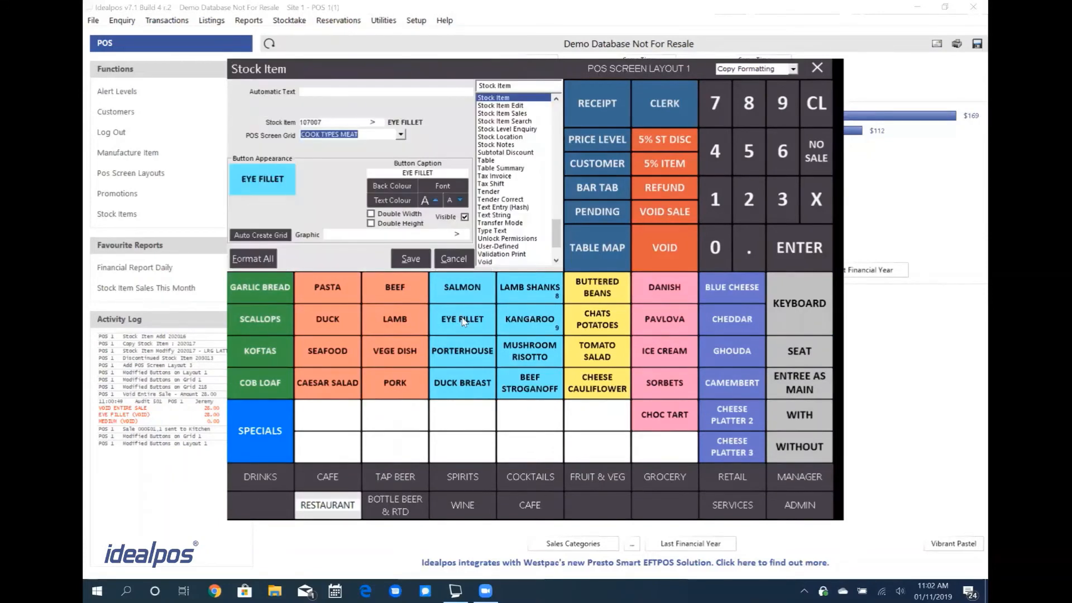
{"action": "mouse_move", "coordinate": [353, 216]}
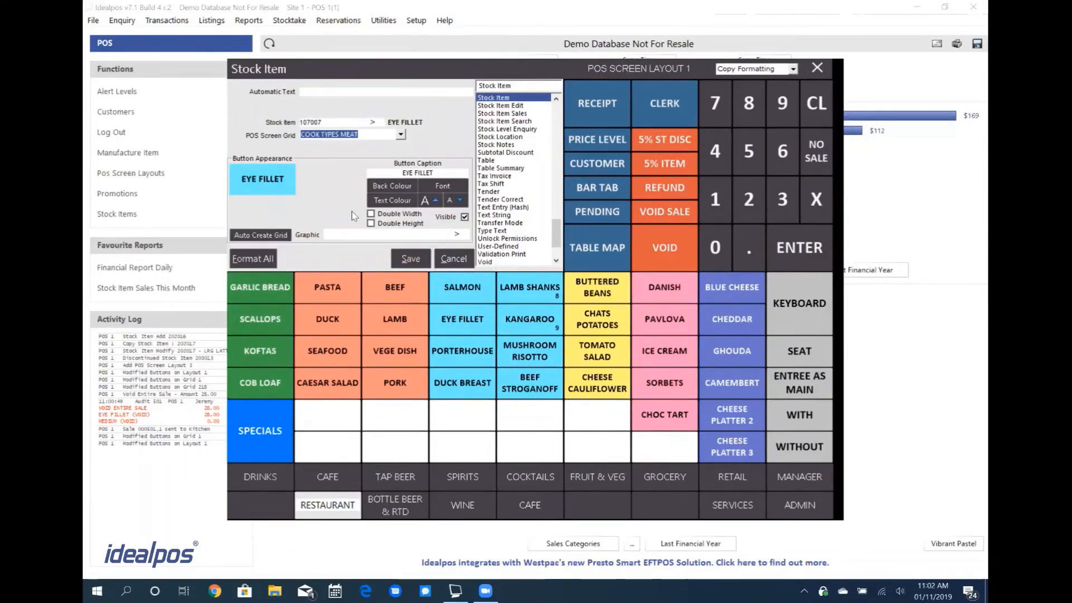
{"action": "mouse_move", "coordinate": [381, 161]}
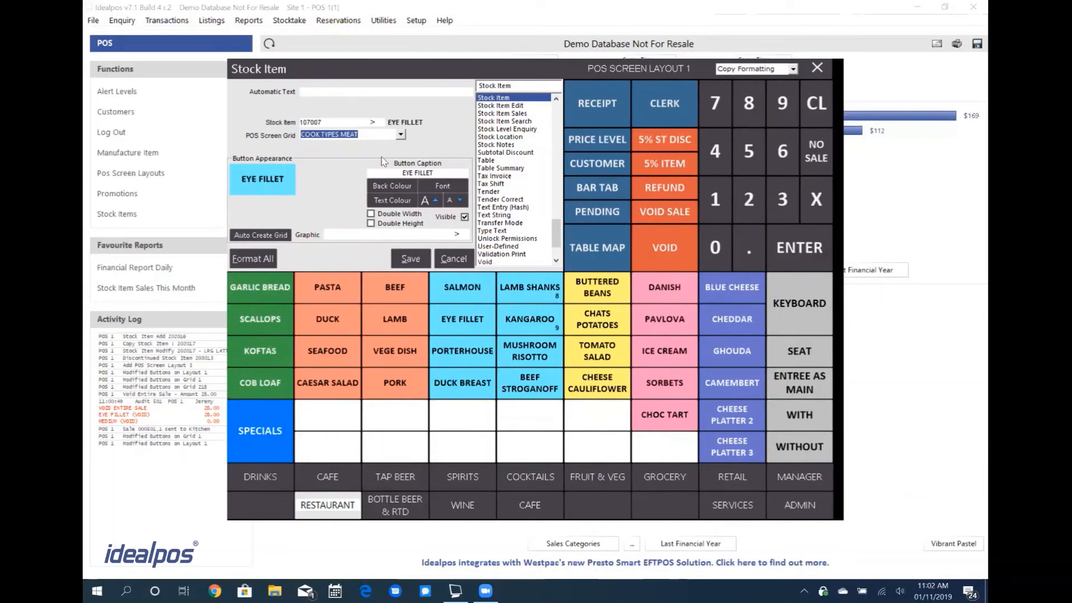
{"action": "mouse_move", "coordinate": [331, 115]}
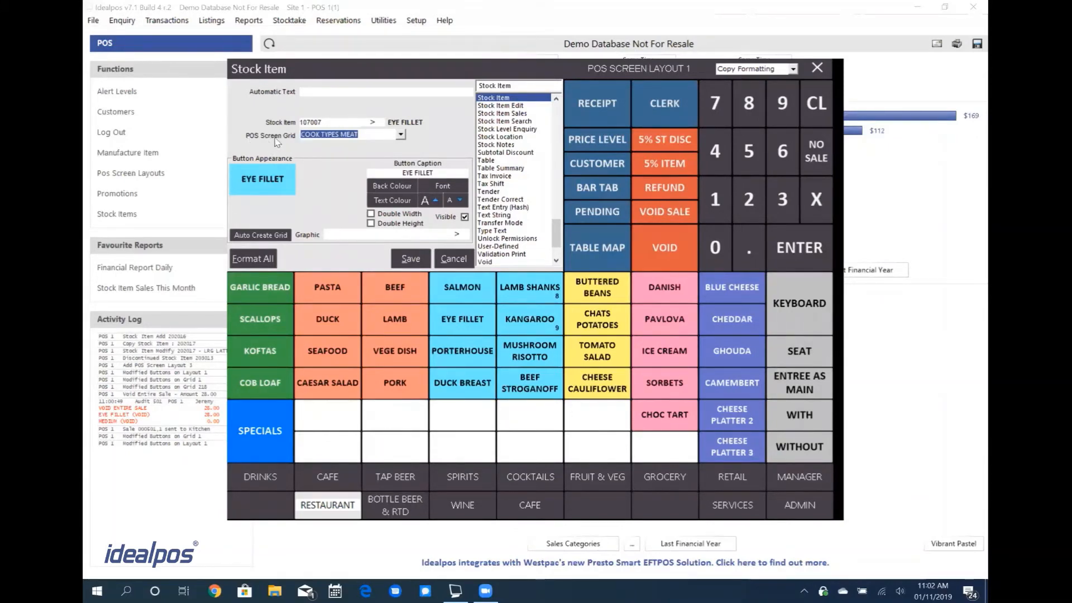
{"action": "left_click", "coordinate": [401, 134]}
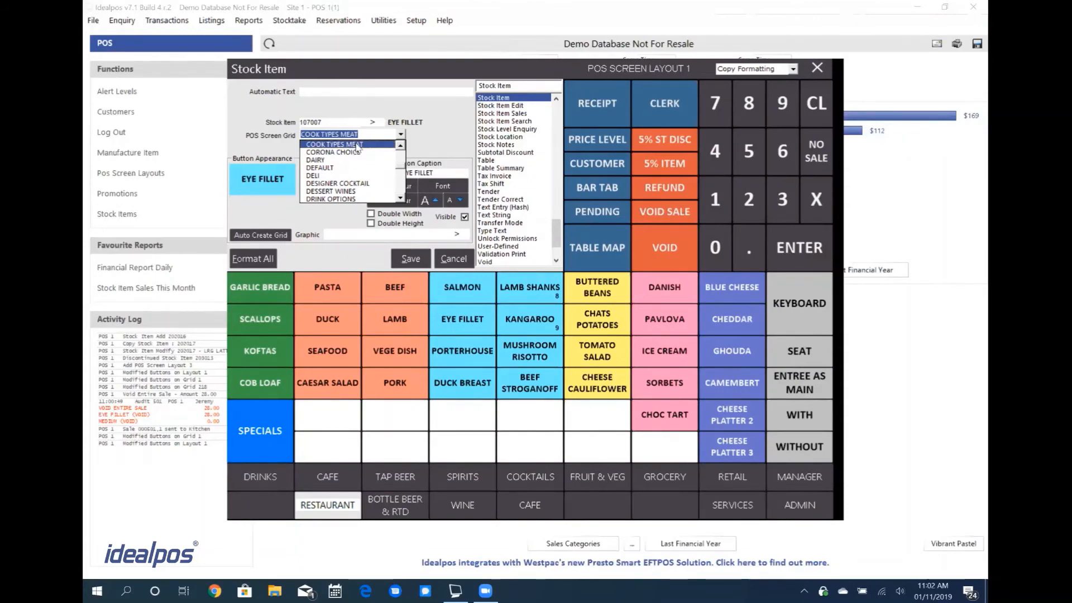
{"action": "left_click", "coordinate": [335, 134]}
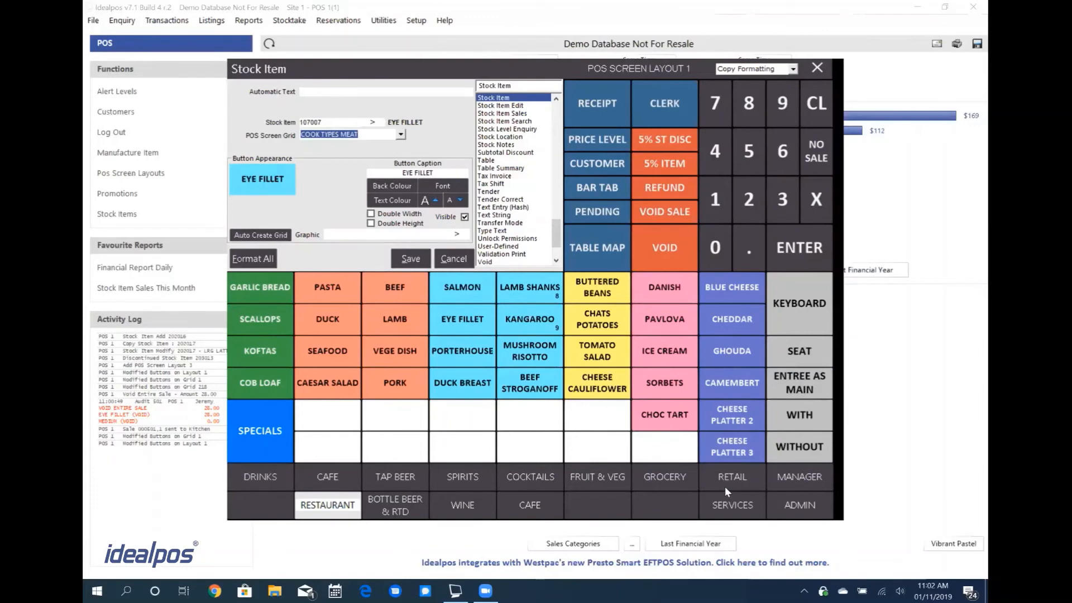
Step: Give the Retail grid's Electrical button the POS Screen Grid function with ELECTRICAL selected
{"action": "left_click", "coordinate": [731, 476]}
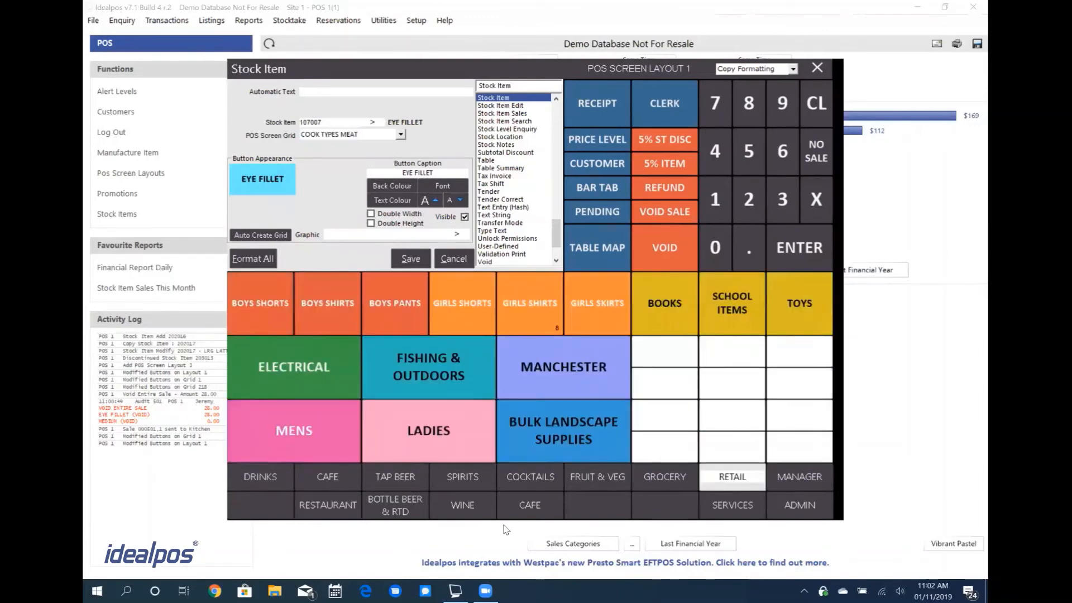
{"action": "left_click", "coordinate": [294, 367]}
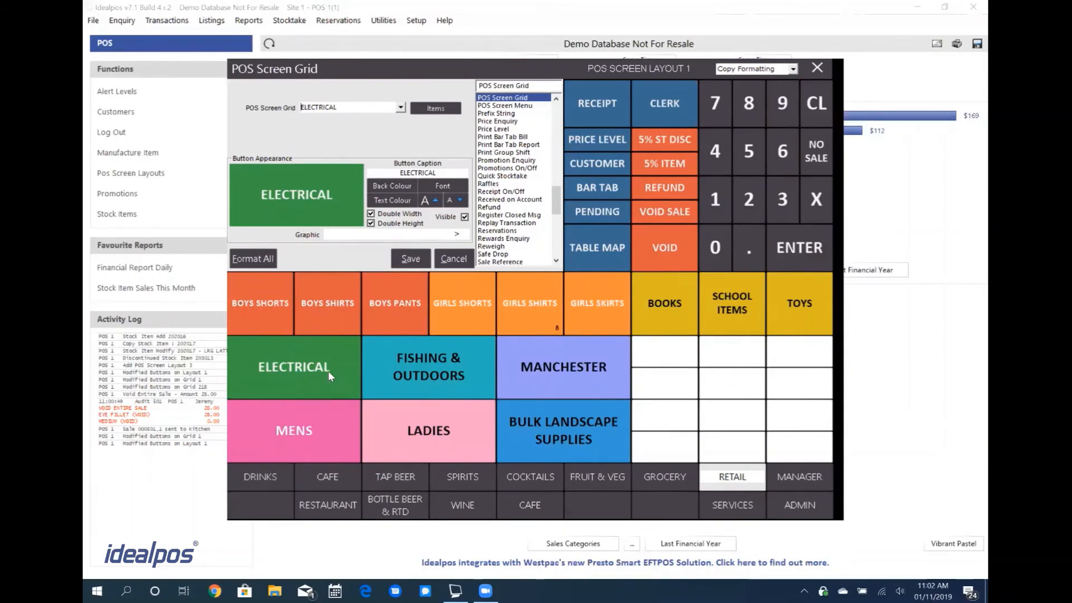
{"action": "mouse_move", "coordinate": [466, 229]}
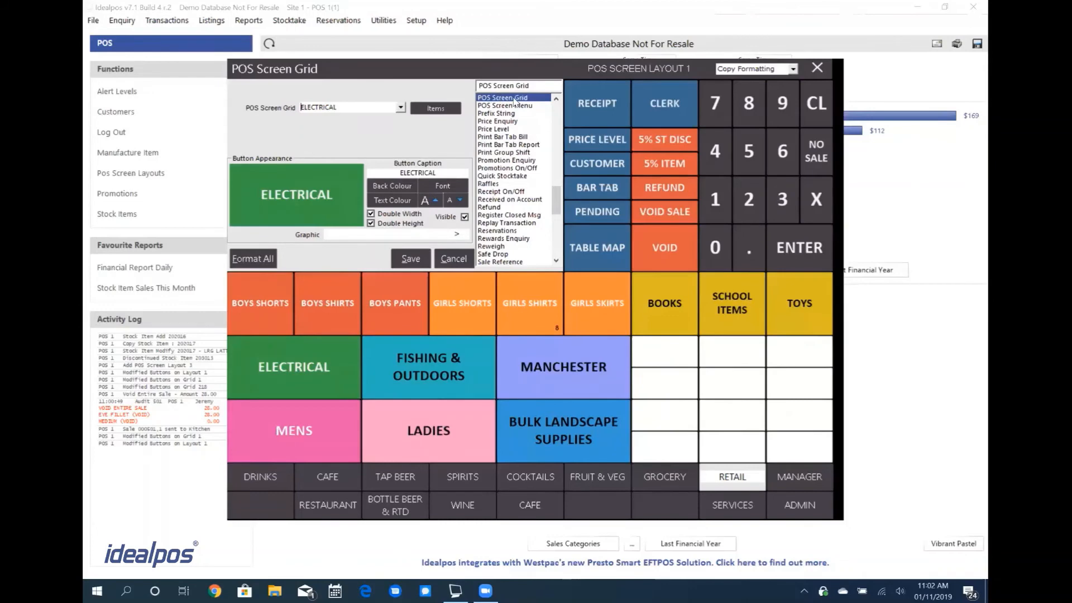
{"action": "left_click", "coordinate": [502, 97]}
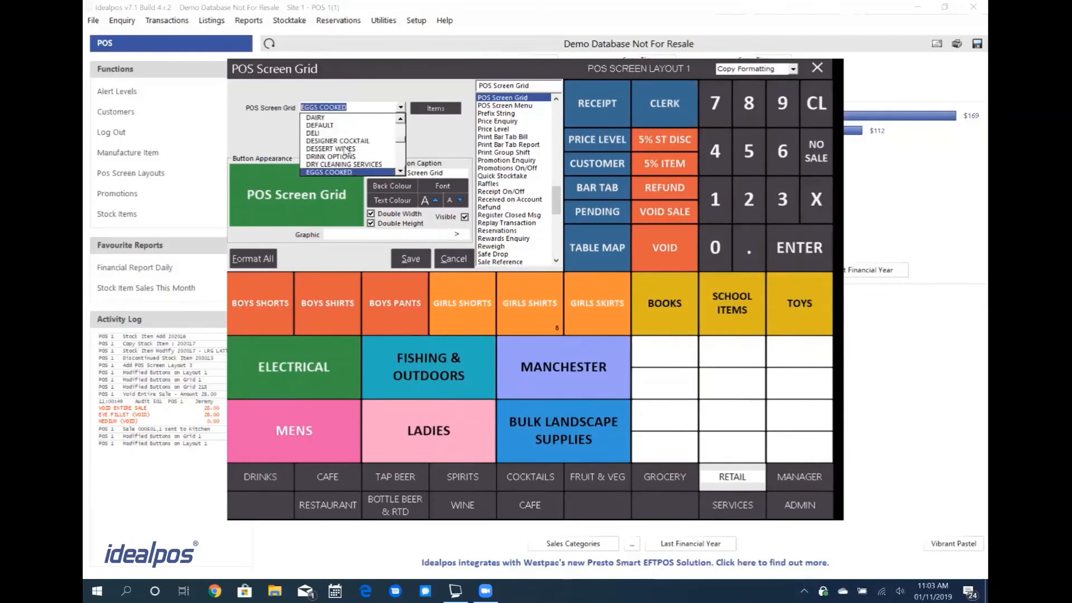
{"action": "left_click", "coordinate": [323, 172]}
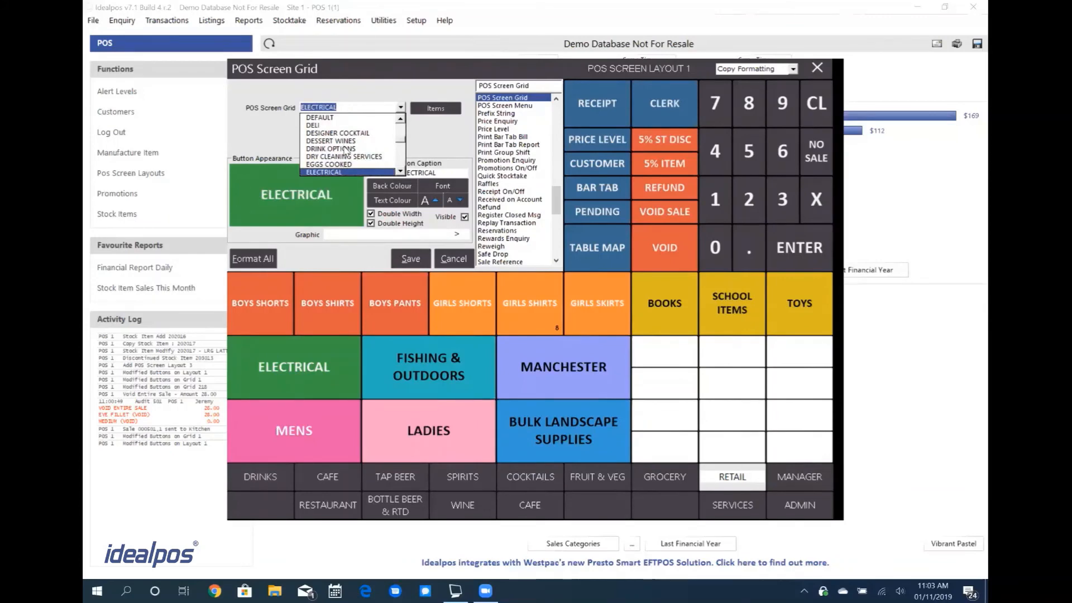
{"action": "left_click", "coordinate": [323, 171]}
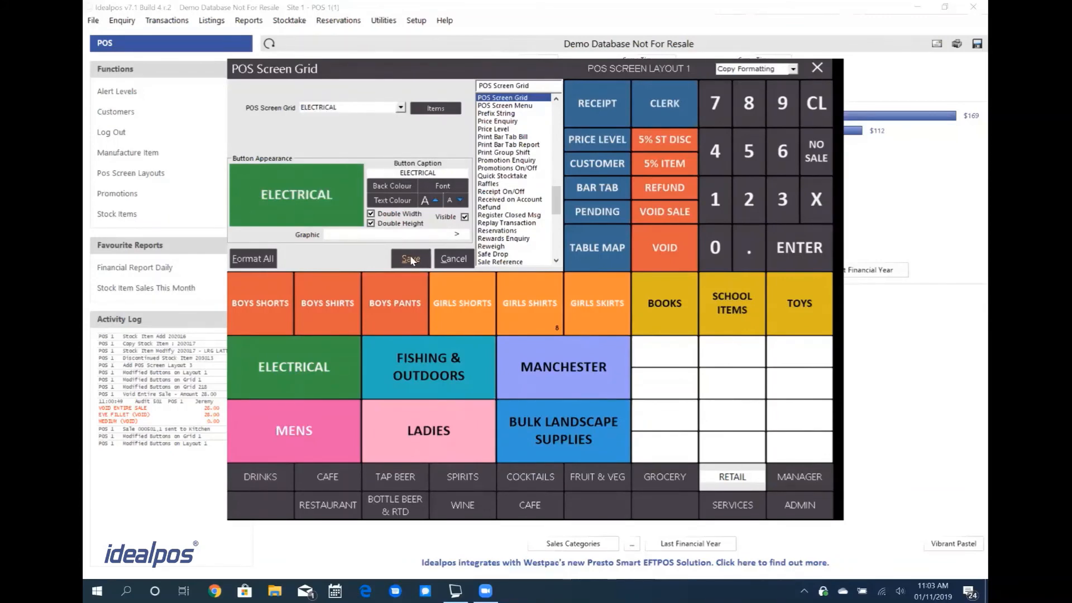